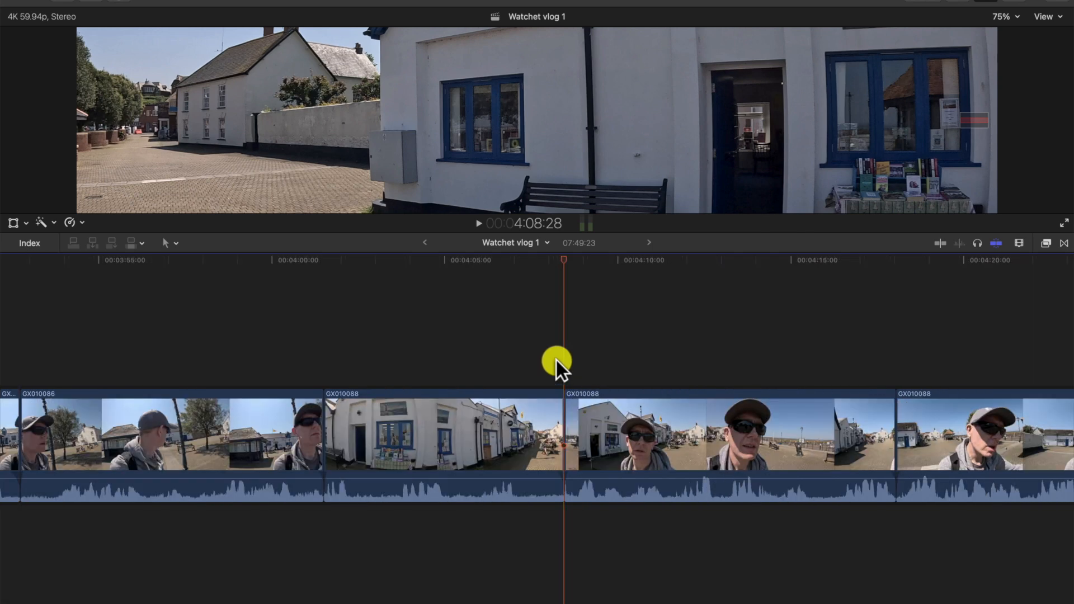
Insert a gap clip at the playhead in the Watchet vlog timeline with Option-W.
{"action": "key", "text": "alt+w"}
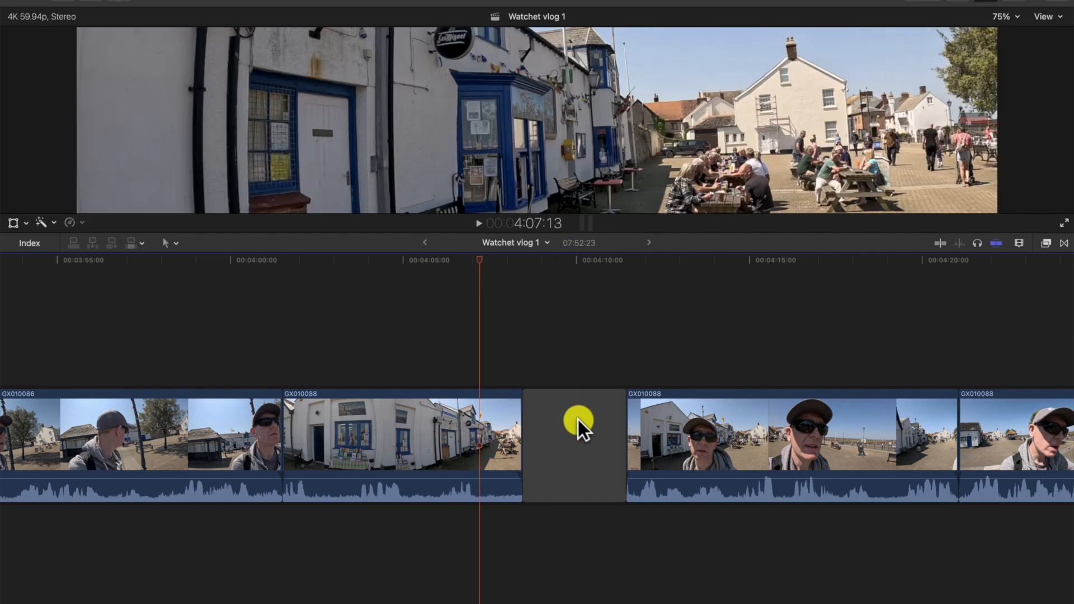
Select the gap clip and enter a still-image duration starting with 5 in Final Cut Pro settings.
{"action": "left_click", "coordinate": [574, 445]}
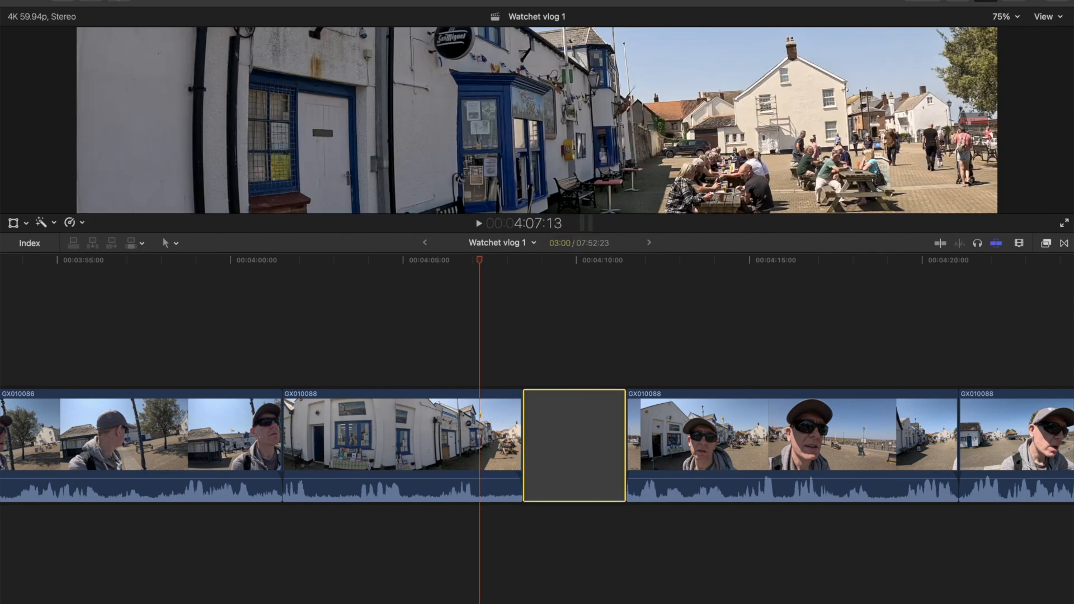
{"action": "left_click", "coordinate": [27, 7]}
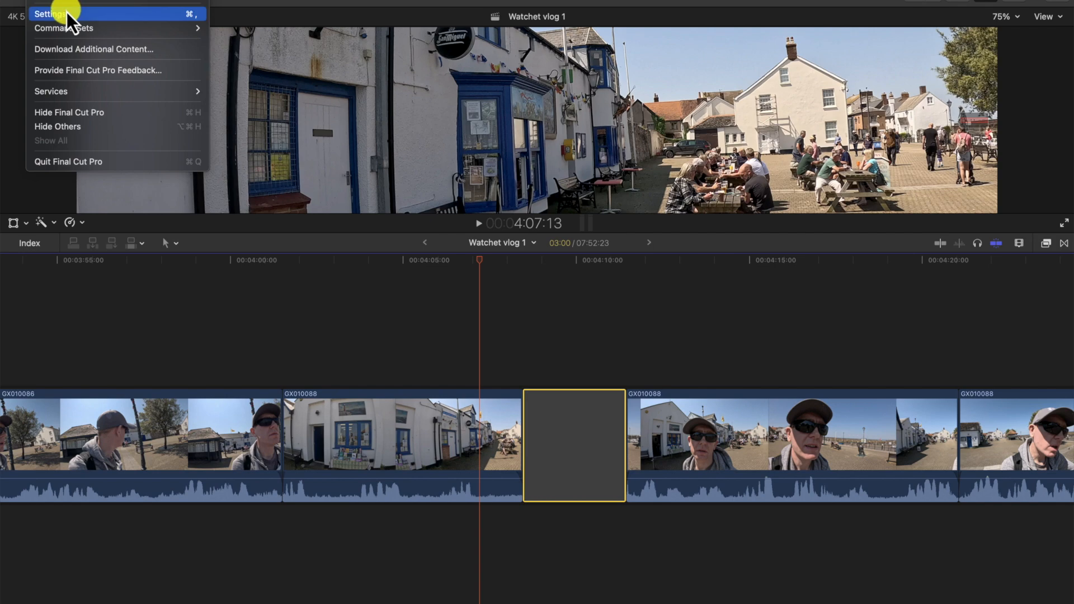
{"action": "left_click", "coordinate": [48, 13]}
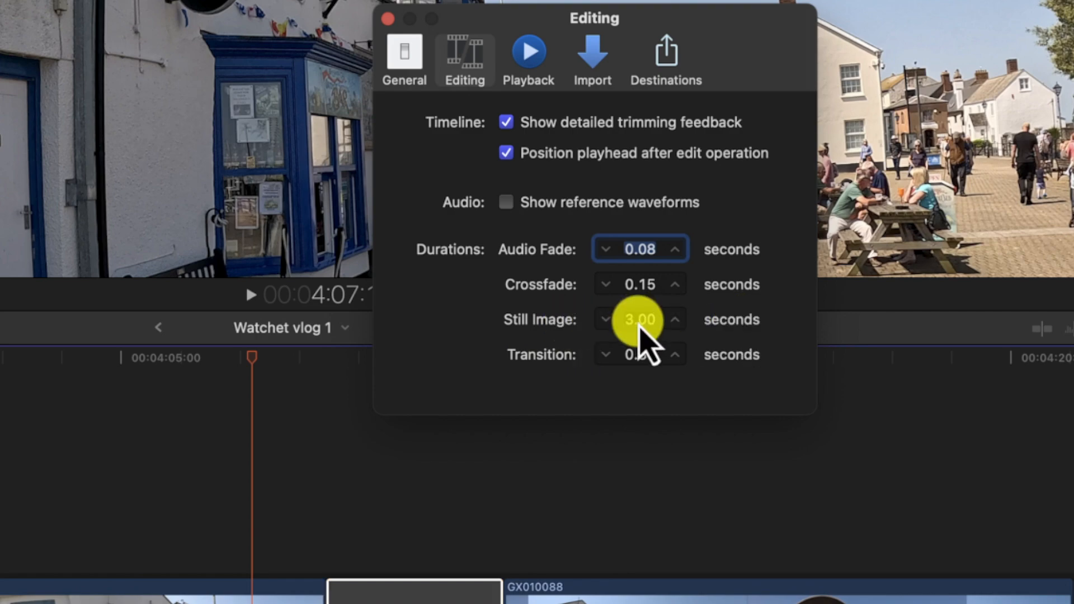
{"action": "type", "text": "5."}
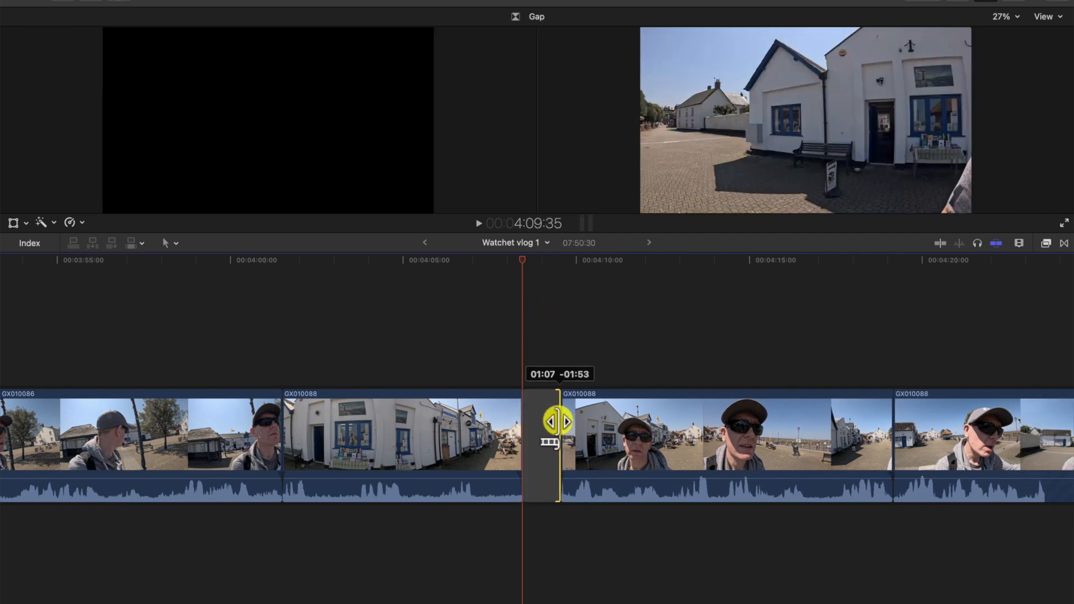
Extend the gap clip's right edge to about 3.5 seconds, then start an exact Control-D duration.
{"action": "left_click_drag", "start_coordinate": [559, 421], "coordinate": [594, 418]}
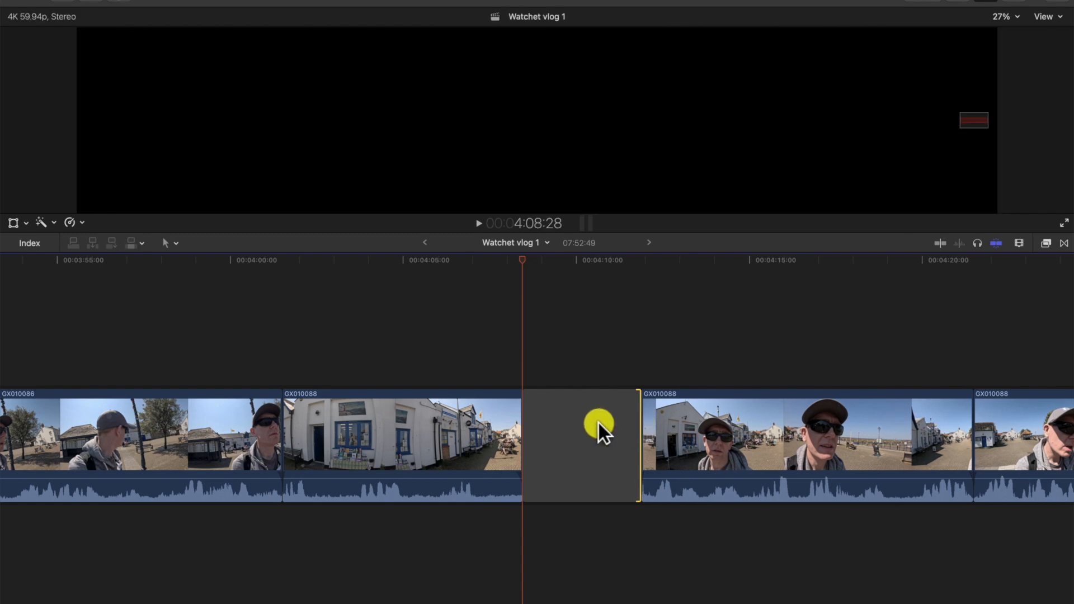
{"action": "key", "text": "ctrl+d"}
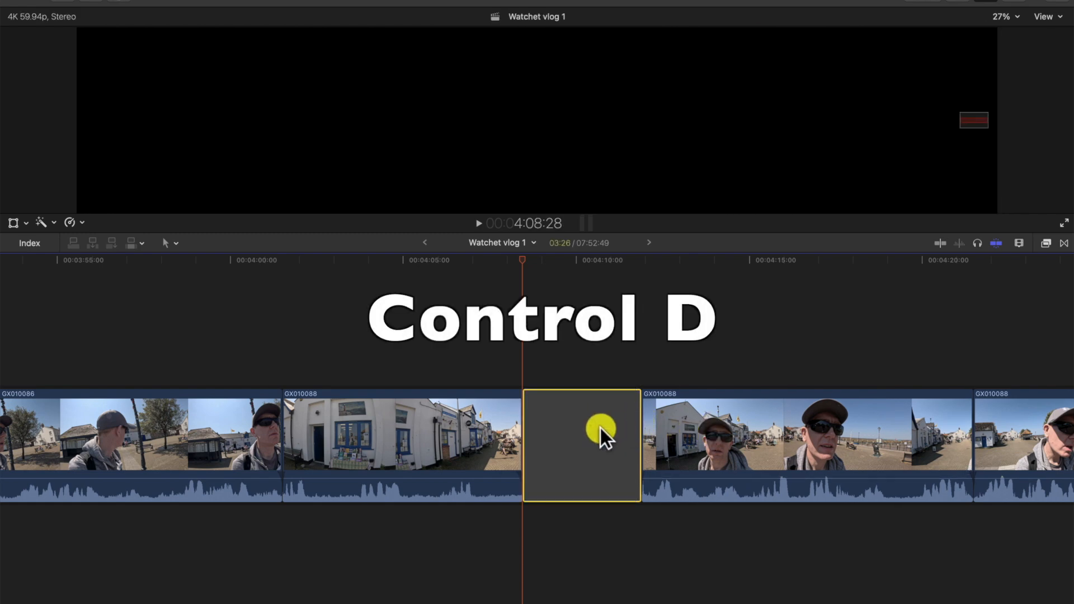